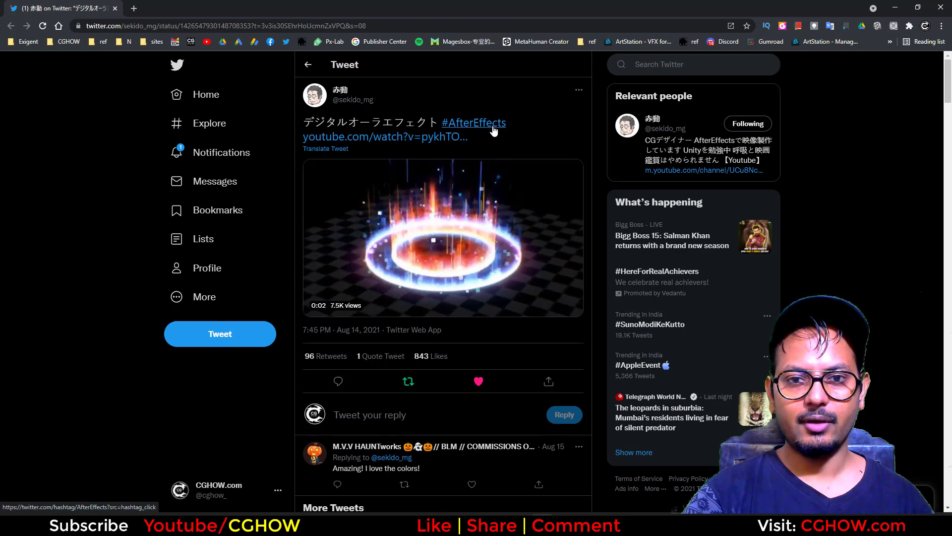
# - Dismiss the Color Picker and delete the pink-recoloured FX10 actor, leaving one blue aura ring
pyautogui.click(443, 237)
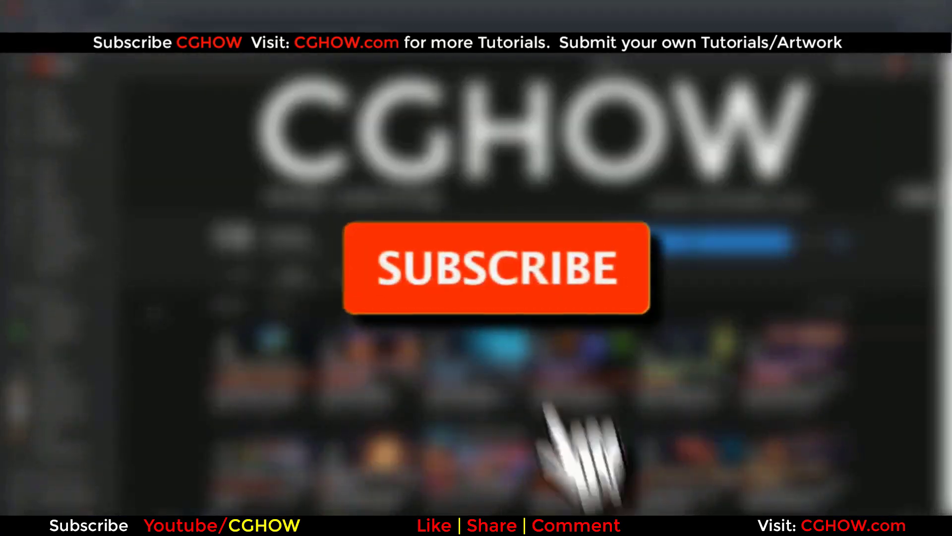
pyautogui.click(497, 266)
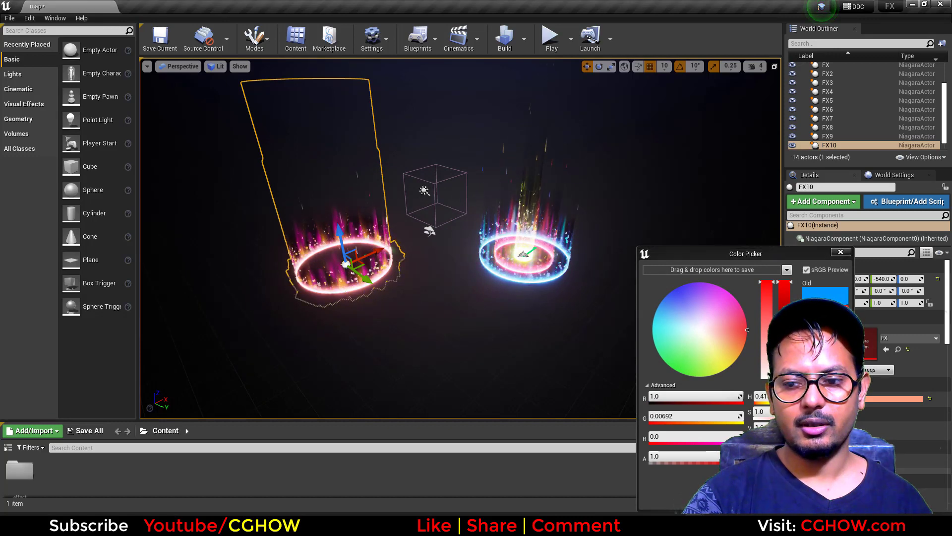
pyautogui.click(841, 252)
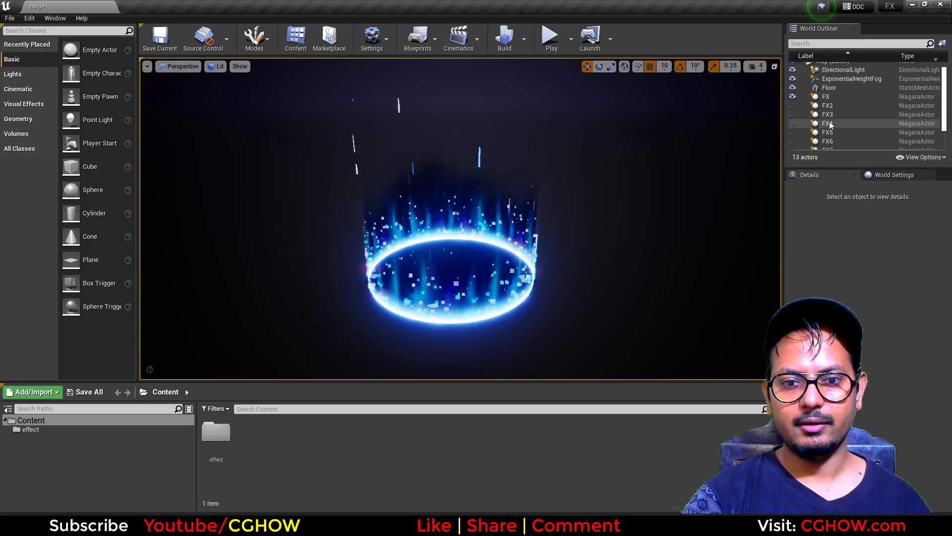
# - Select the FX aura actor and open the FX Niagara system, zooming into its emitter overview
pyautogui.click(826, 96)
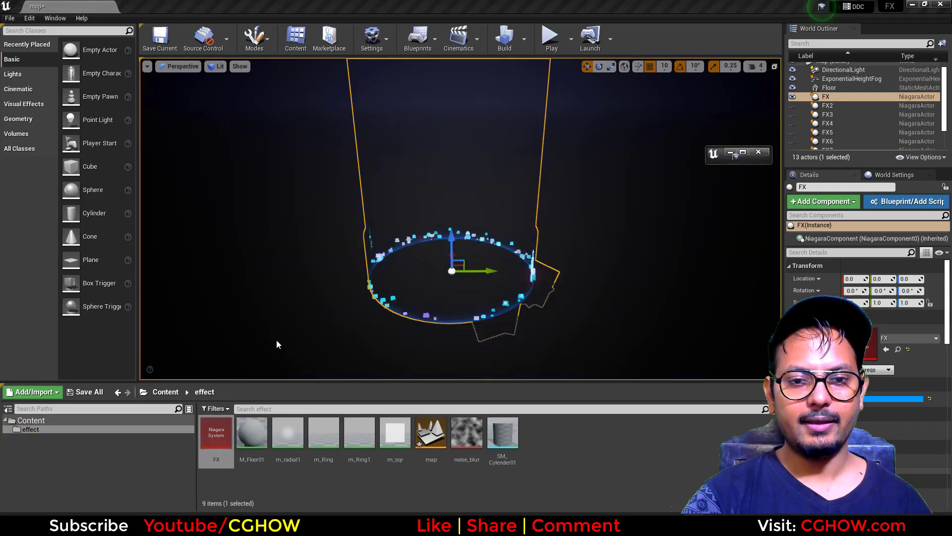
pyautogui.doubleClick(217, 433)
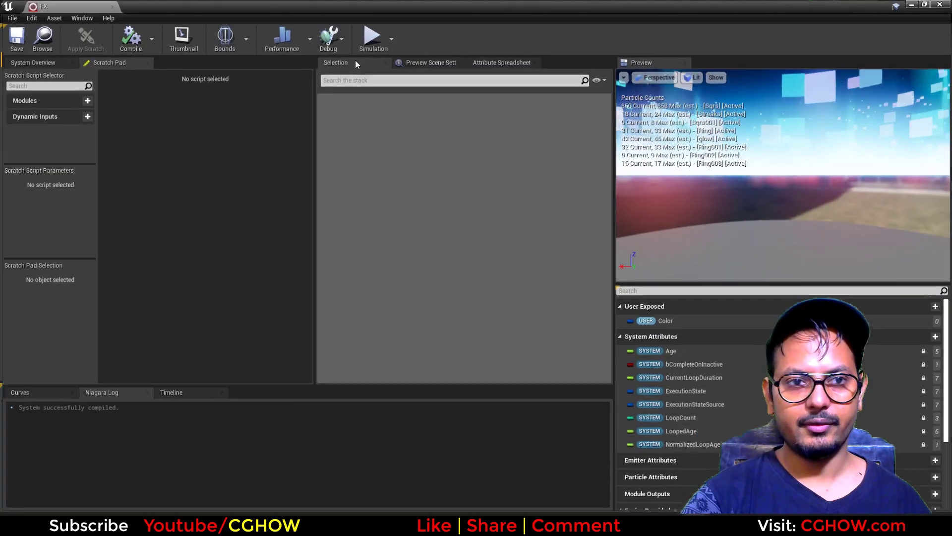
pyautogui.click(33, 63)
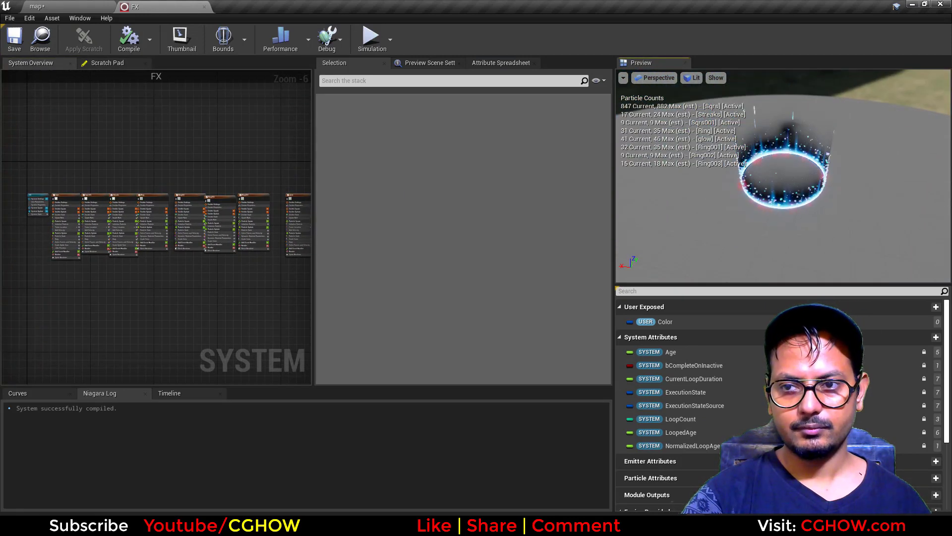
pyautogui.click(715, 78)
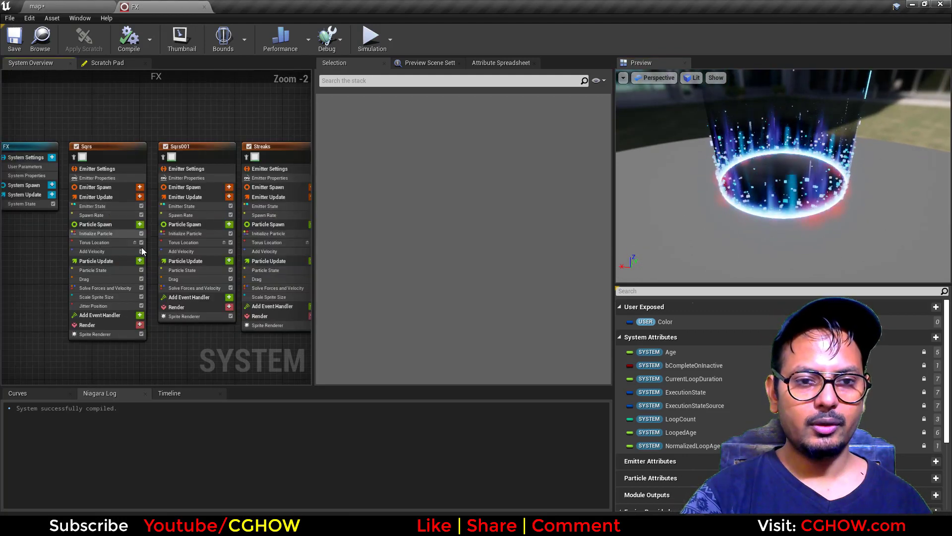
pyautogui.scroll(-3)
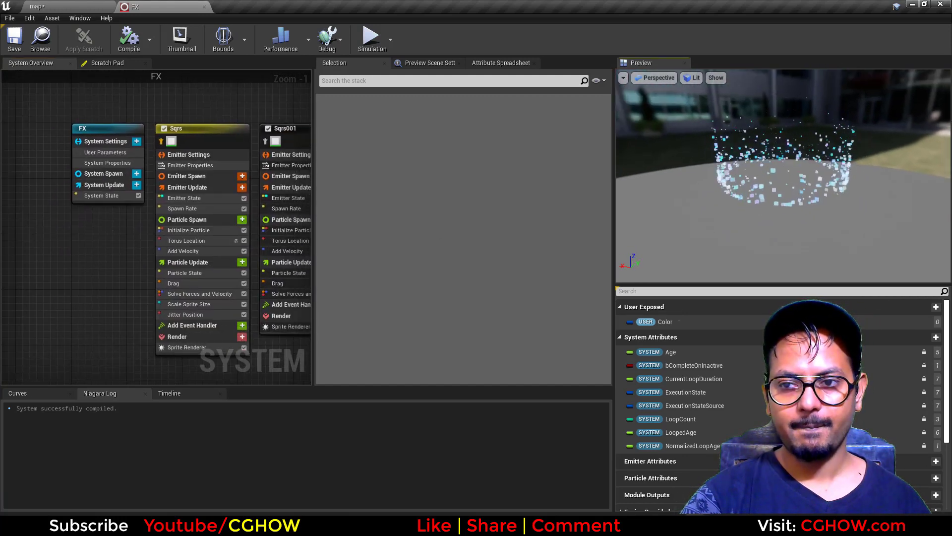
# - Inspect the Sqrs emitter's Sprite Renderer and its m_sqr particle material, then return to FX
pyautogui.click(186, 347)
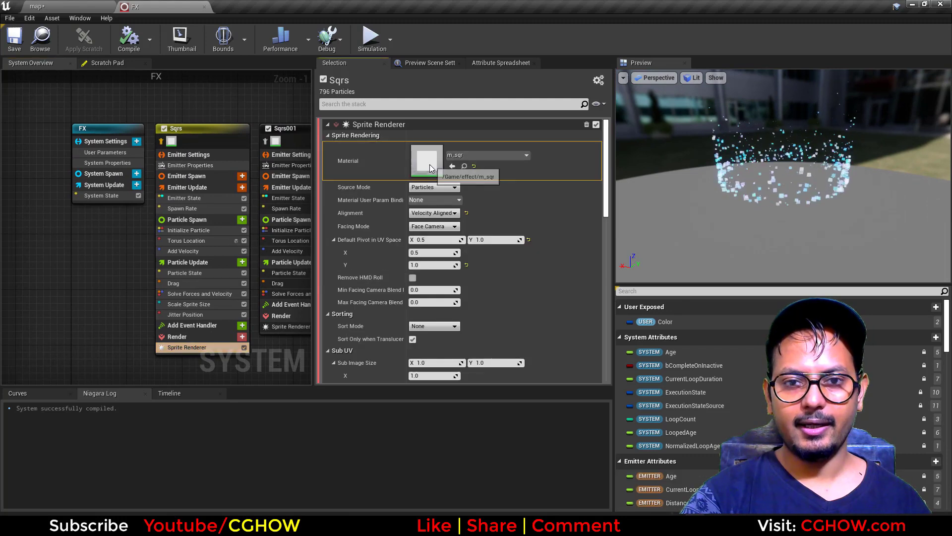
pyautogui.doubleClick(427, 160)
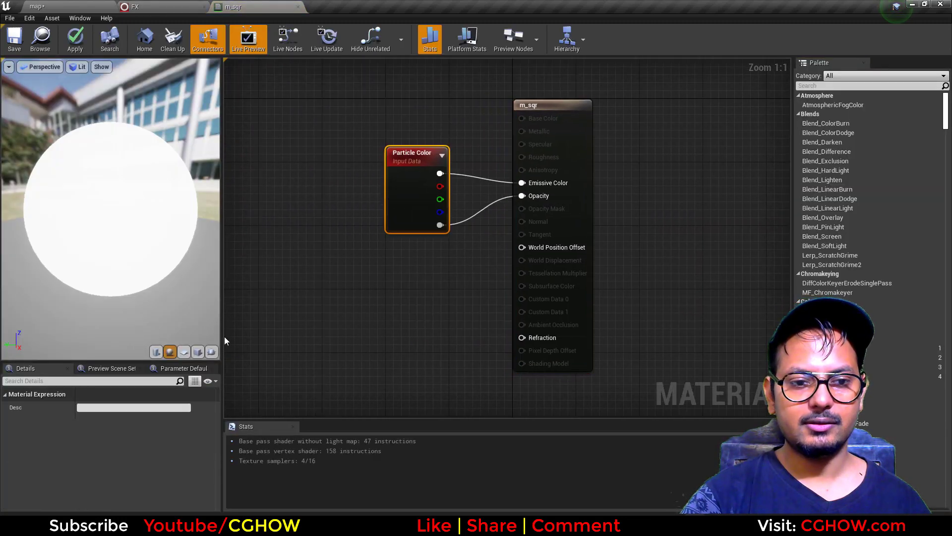
pyautogui.click(183, 351)
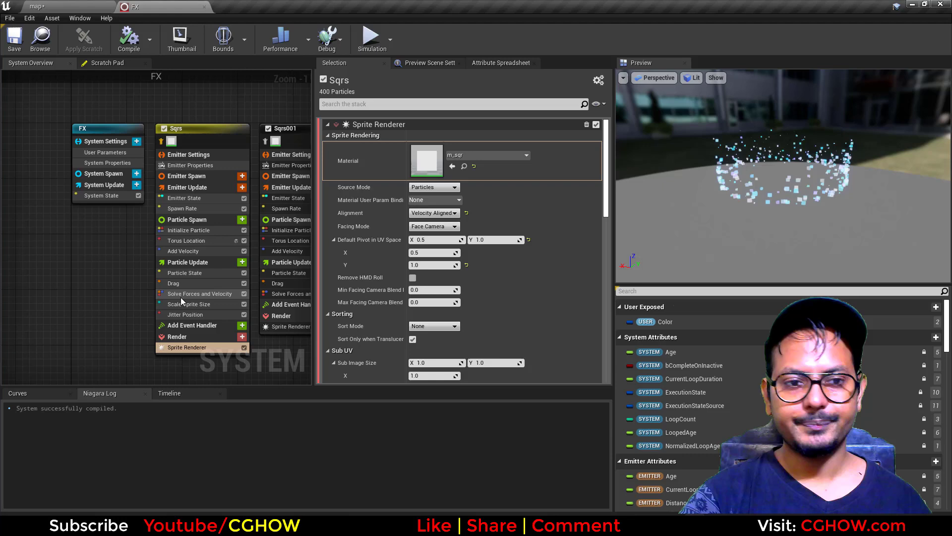
# - Review the Sqrs emitter's spawn rate, torus location with adjusted handle radius, velocity and drag
pyautogui.click(169, 177)
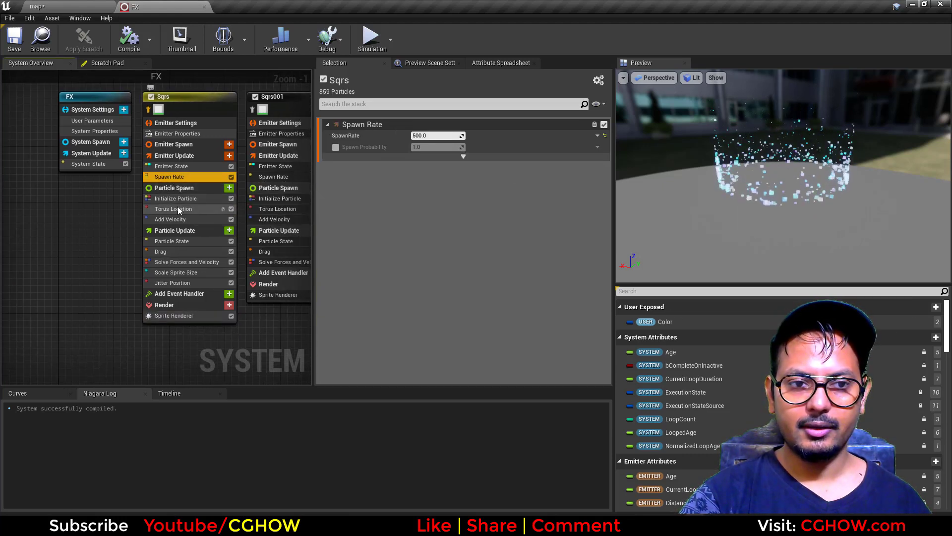
pyautogui.click(172, 208)
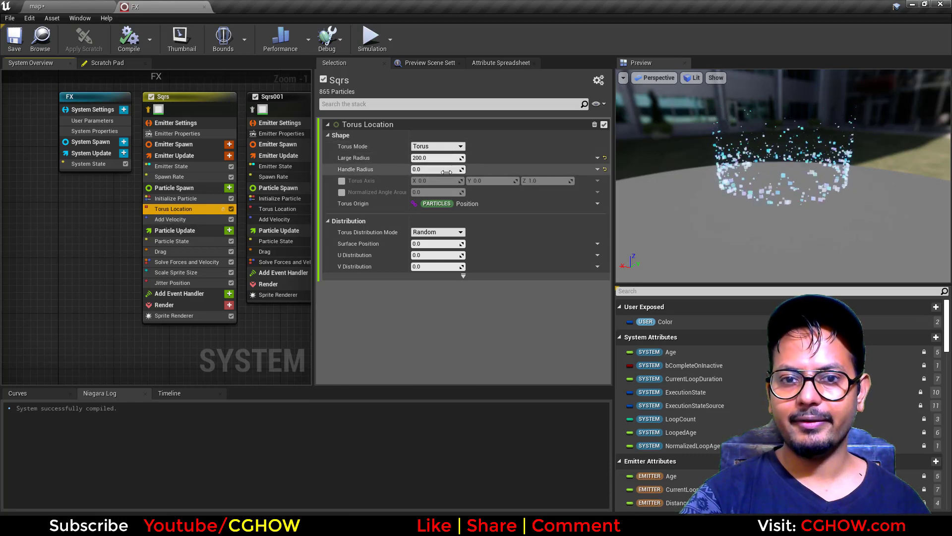
pyautogui.moveTo(437, 169); pyautogui.dragTo(453, 169)
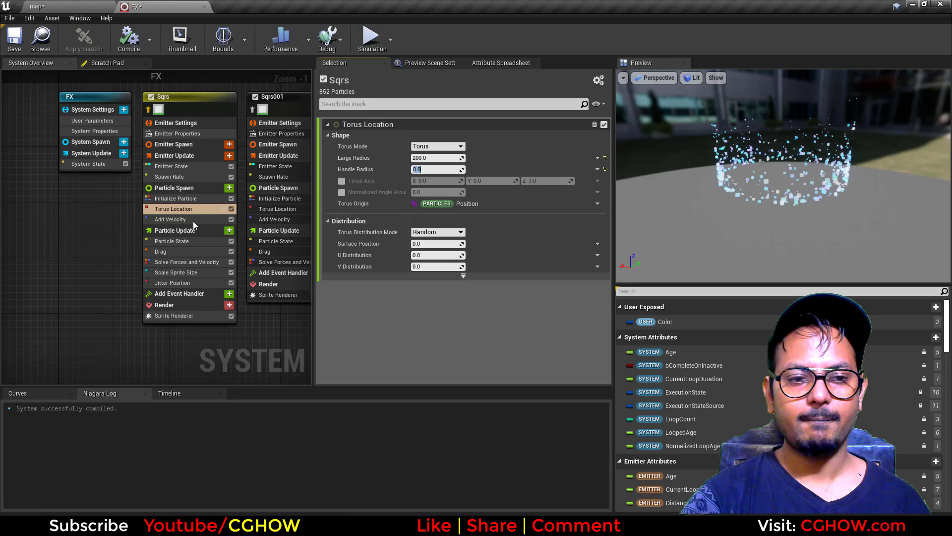
pyautogui.click(171, 219)
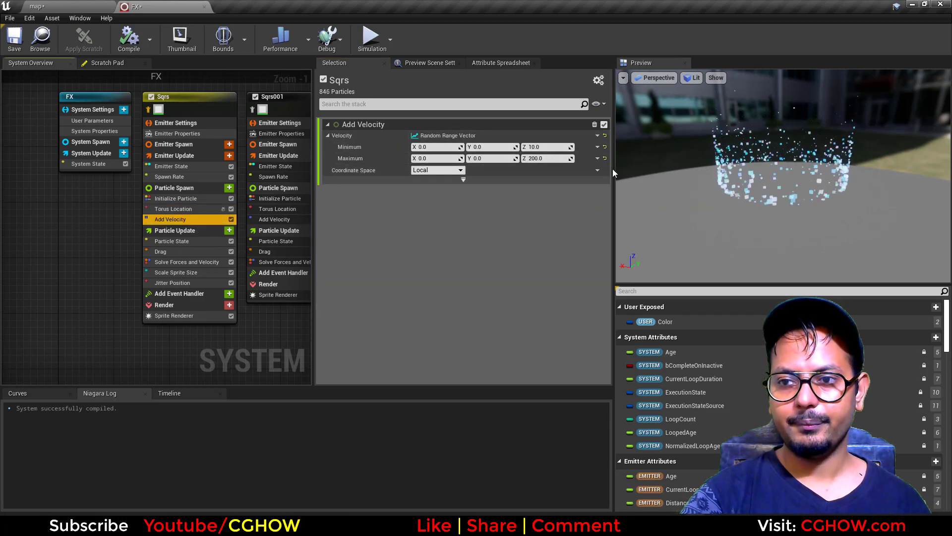
pyautogui.moveTo(161, 251)
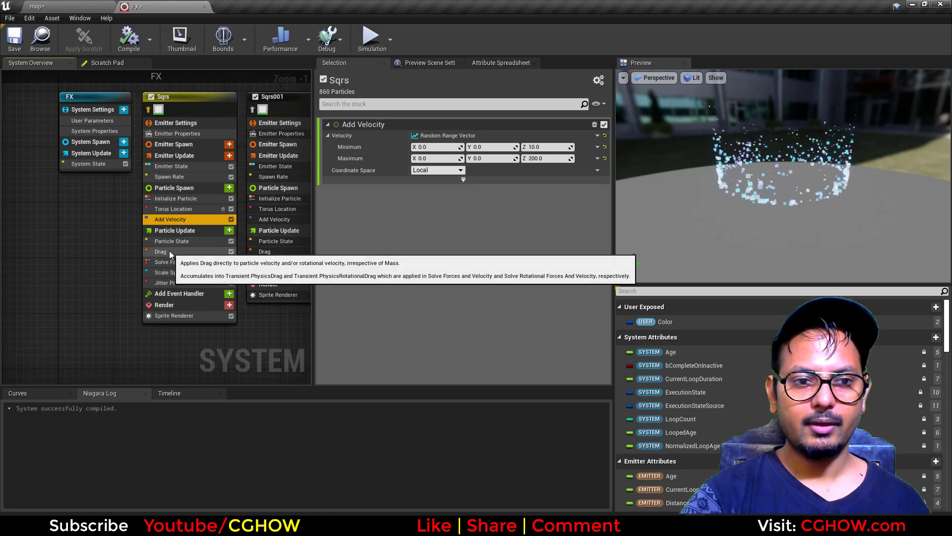
pyautogui.click(160, 251)
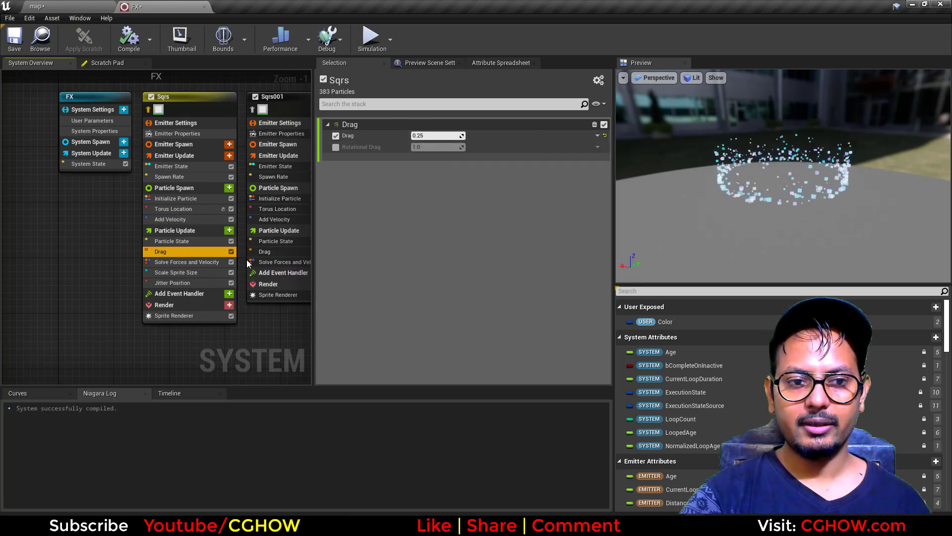
# - Review Sqrs size-over-life and set the maximum position jitter amount to 1.0
pyautogui.click(176, 272)
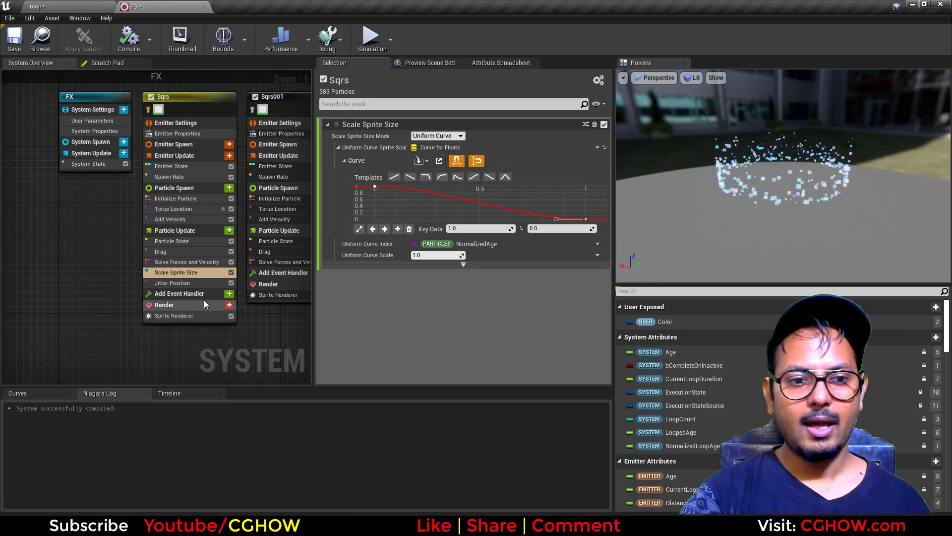
pyautogui.click(172, 283)
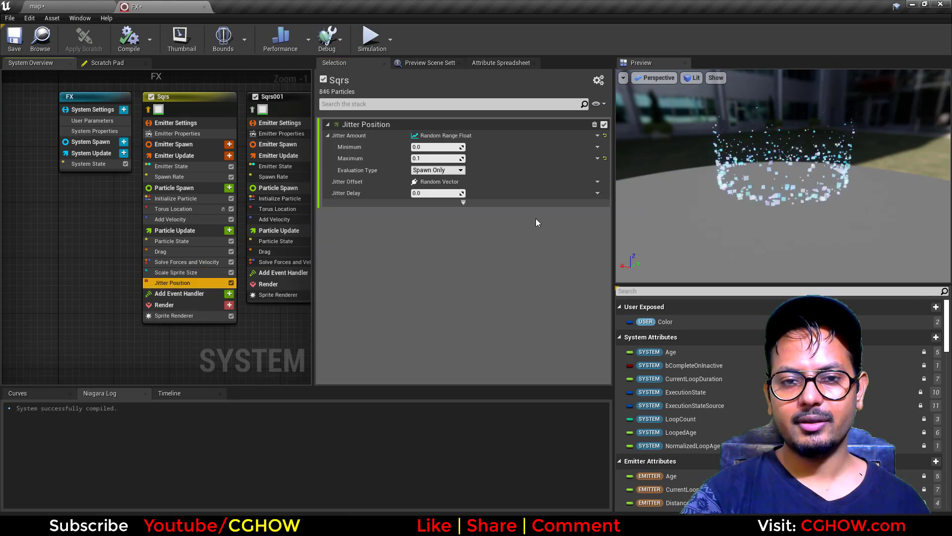
pyautogui.click(169, 393)
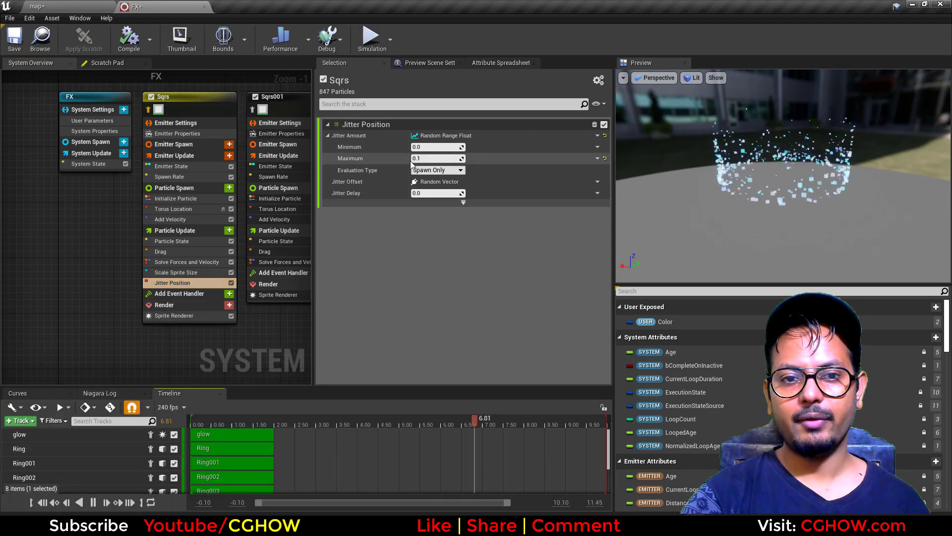
pyautogui.write('1.0')
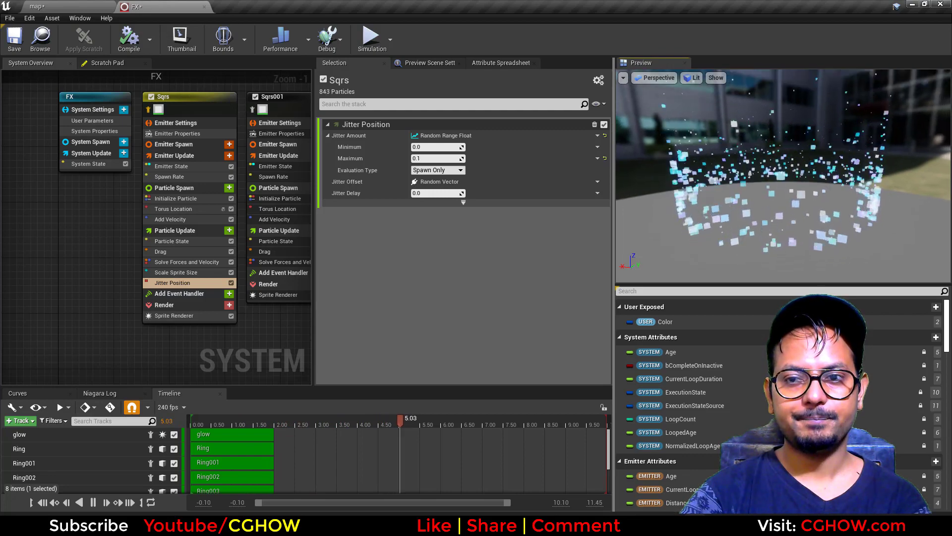
pyautogui.click(177, 198)
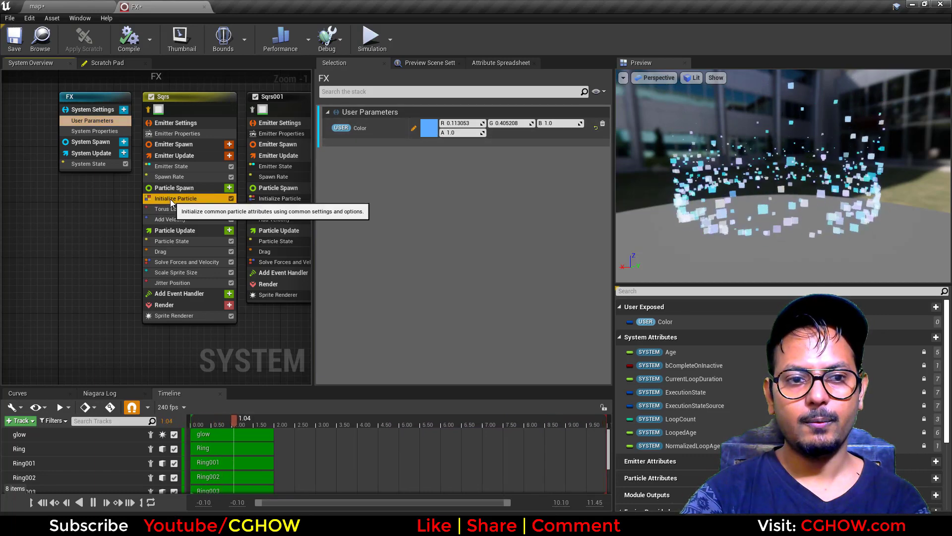
# - Set the Streaks sprite renderer to velocity-aligned, camera-facing with default pivot 0.5, 1.0 and preview it
pyautogui.click(177, 199)
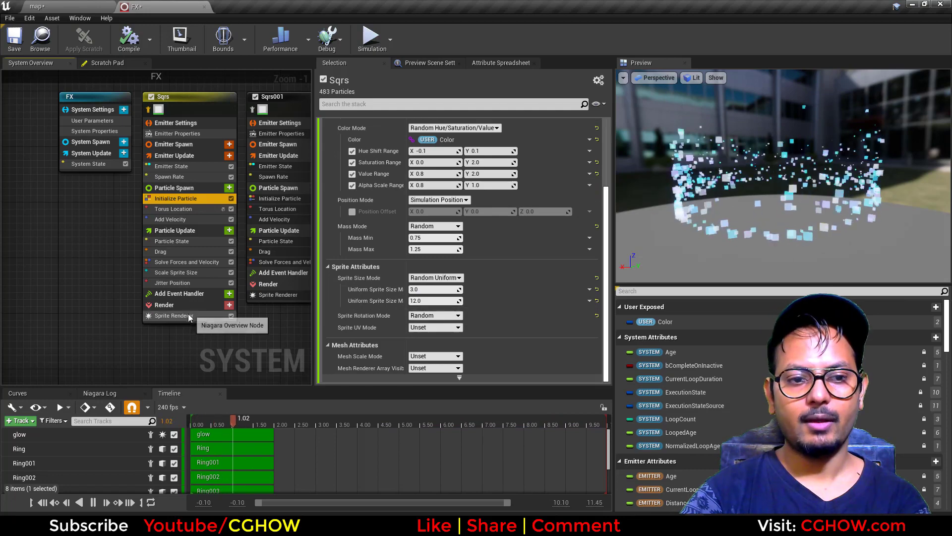
pyautogui.click(174, 316)
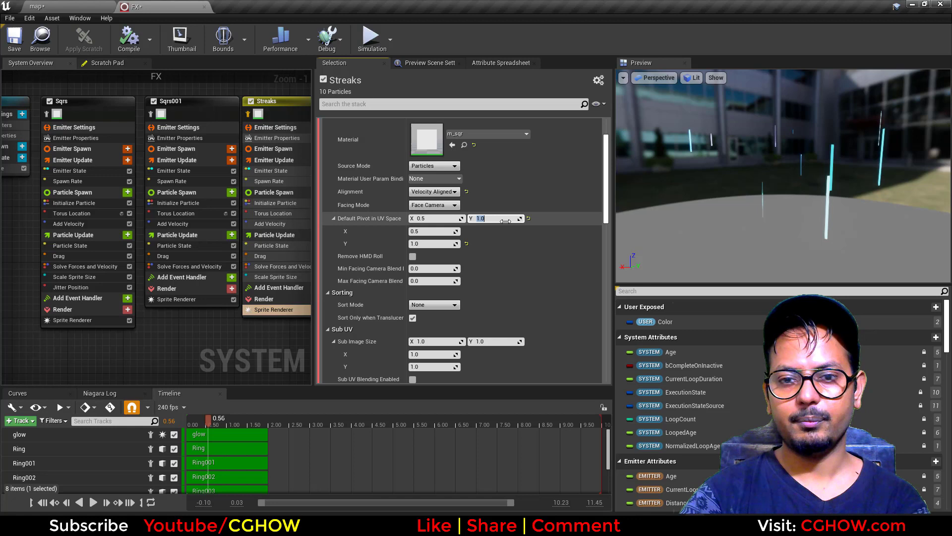
pyautogui.write('0.5')
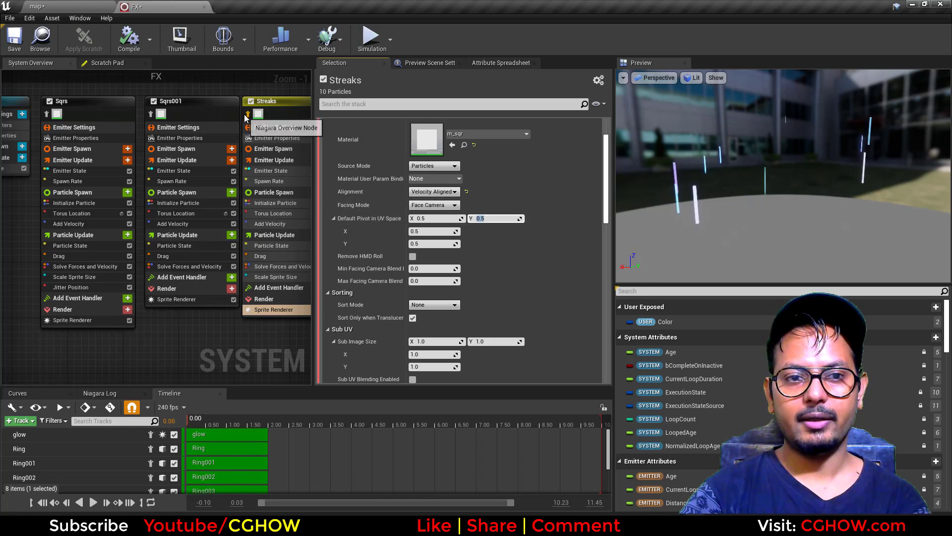
pyautogui.click(92, 502)
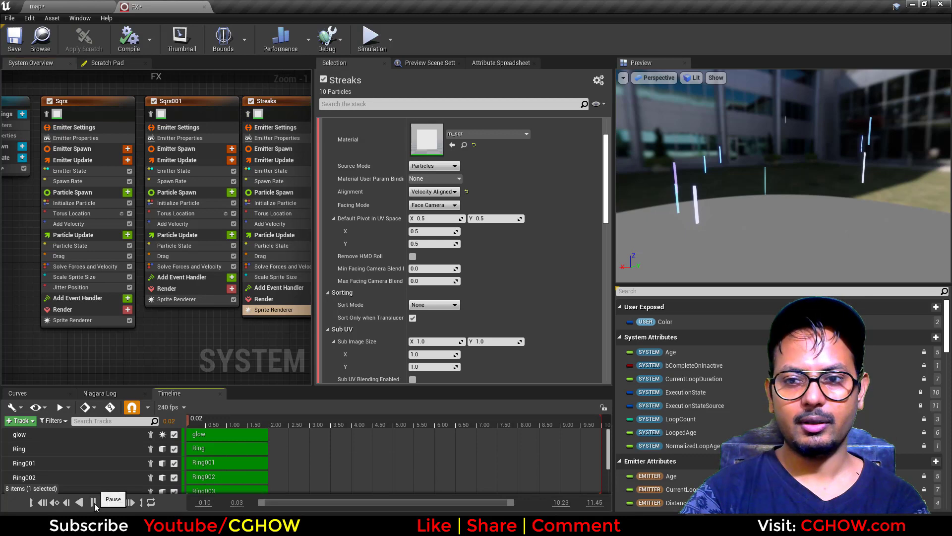
pyautogui.click(94, 502)
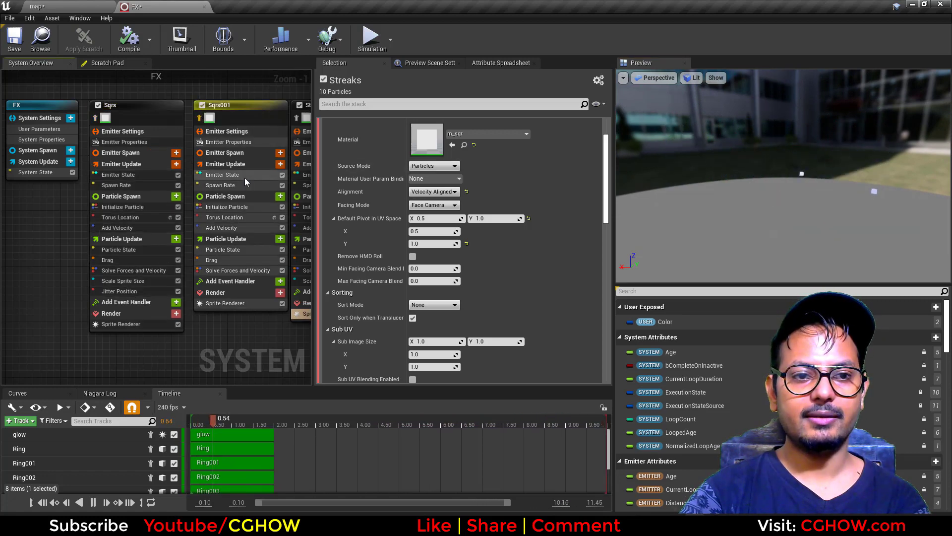
# - Review spawn rate and particle initialization on the Sqrs001 and Streaks emitters
pyautogui.click(220, 184)
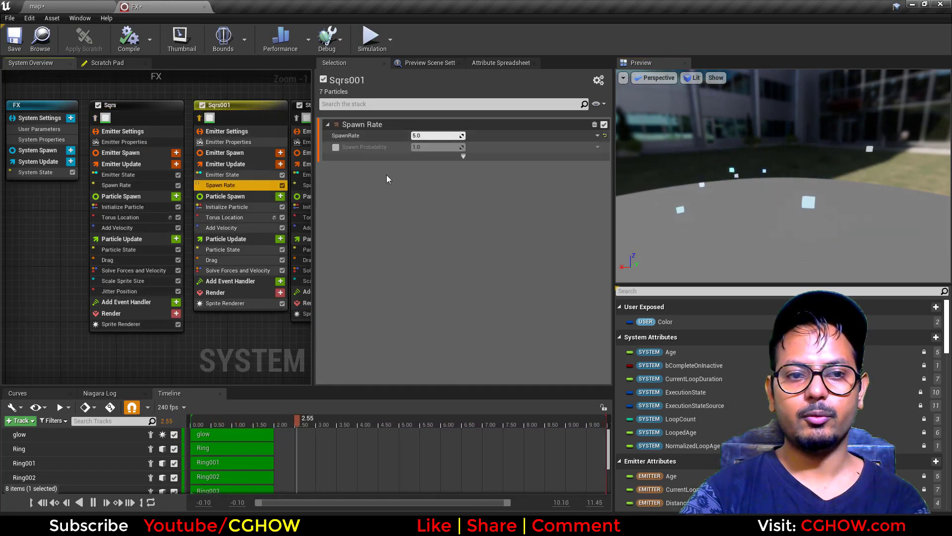
pyautogui.click(228, 207)
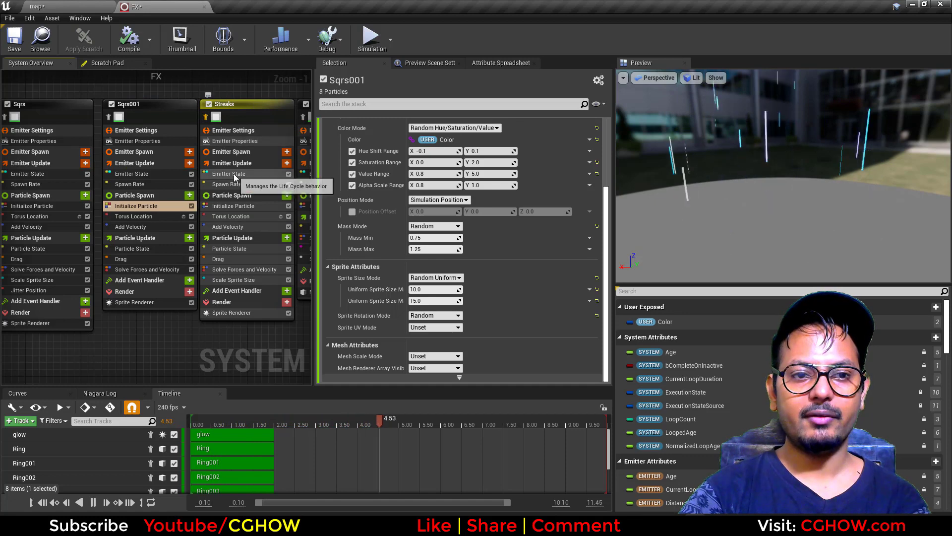
pyautogui.click(226, 184)
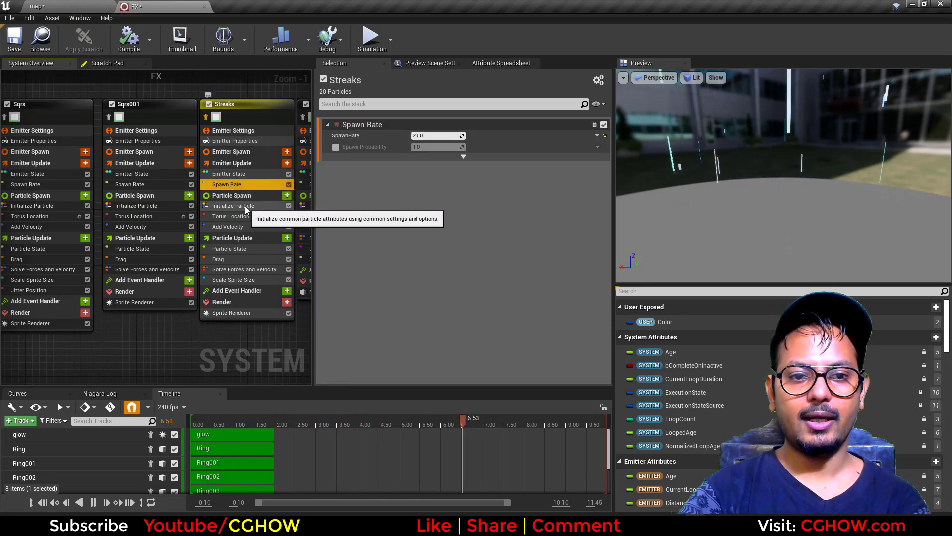
pyautogui.click(233, 205)
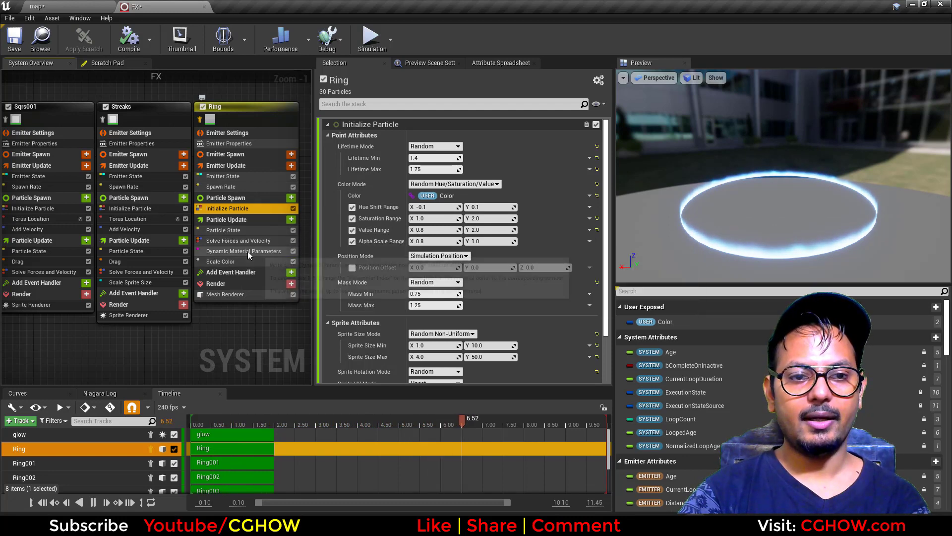
# - Check the Ring emitter's dynamic material parameters and mesh renderer, then open the m_Ring material
pyautogui.click(220, 261)
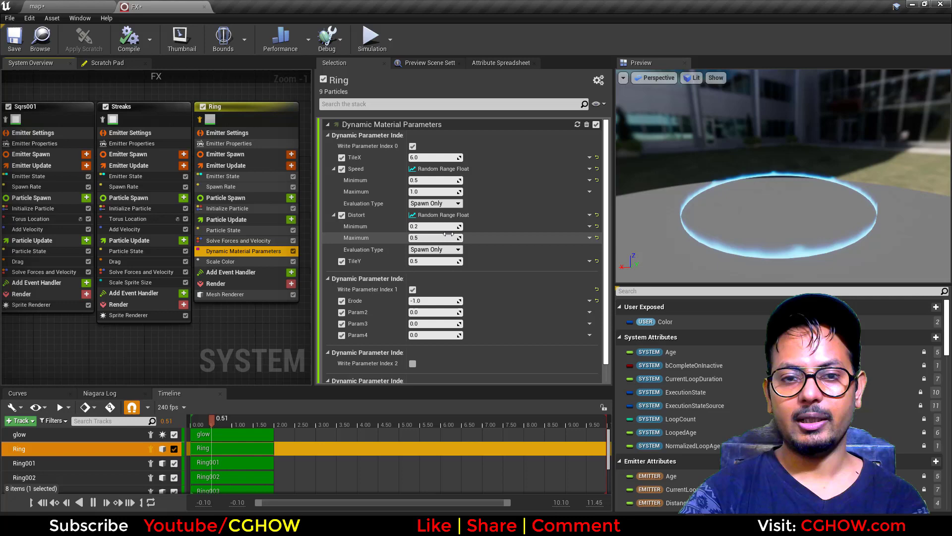
pyautogui.click(225, 294)
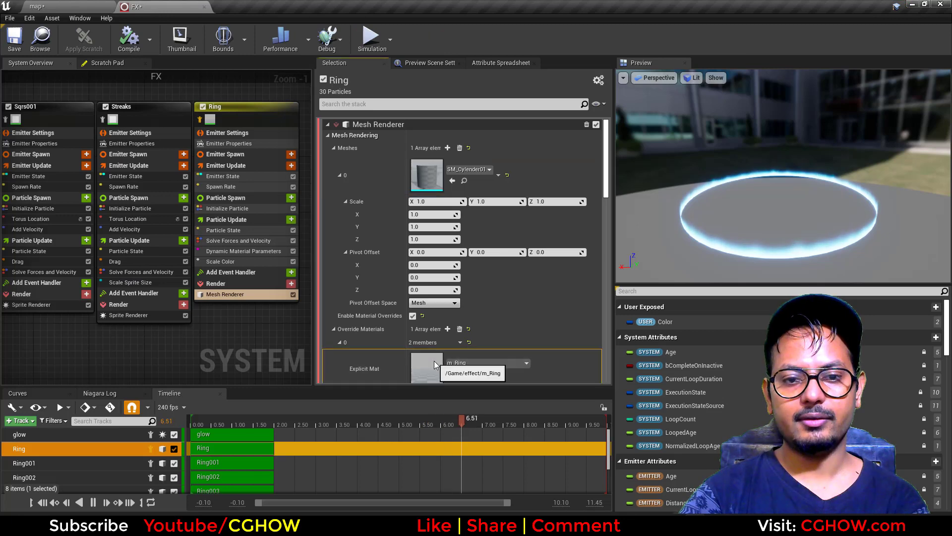
pyautogui.doubleClick(427, 362)
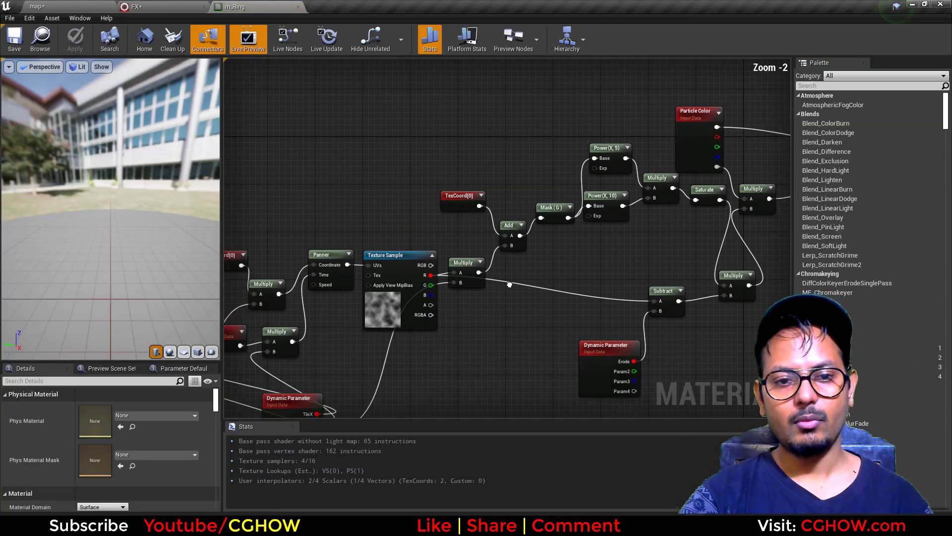
# - Build a TexCoord → ComponentMask (G) → Power 10 chain giving a vertical black-to-white gradient
pyautogui.scroll(-3)
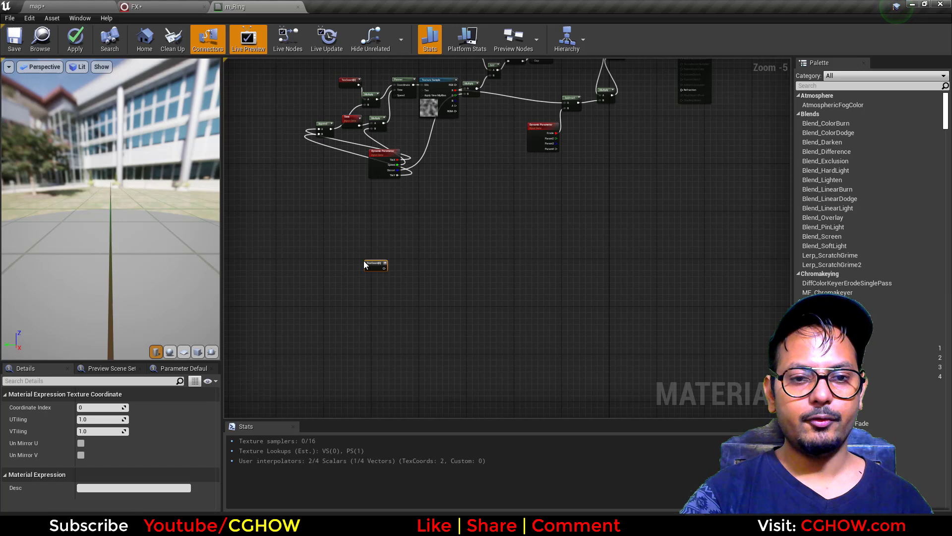
pyautogui.rightClick(372, 253)
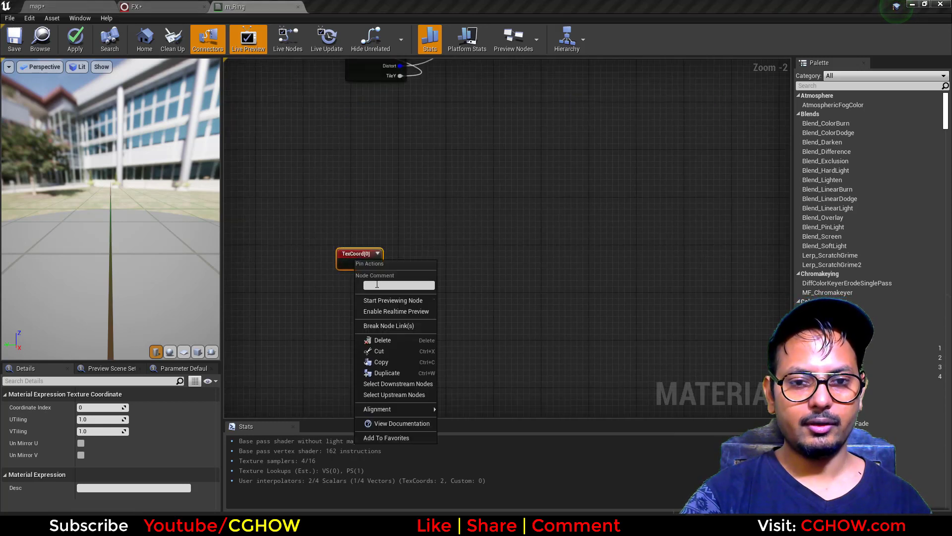
pyautogui.click(393, 300)
pyautogui.write('mas')
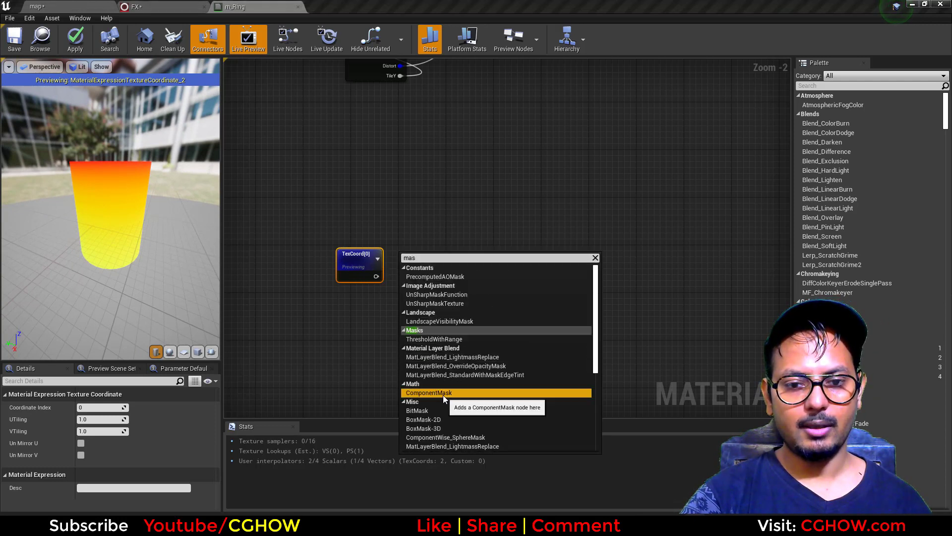
pyautogui.click(429, 393)
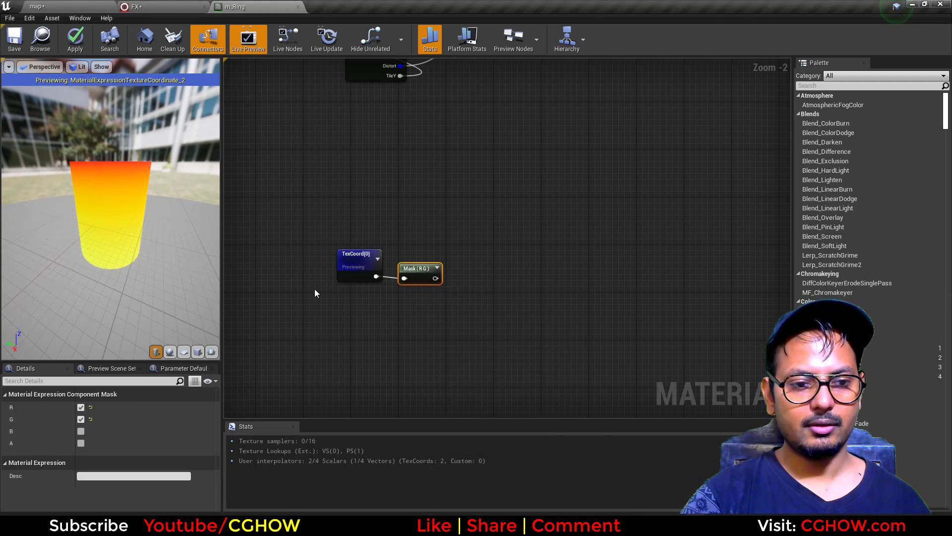
pyautogui.rightClick(418, 269)
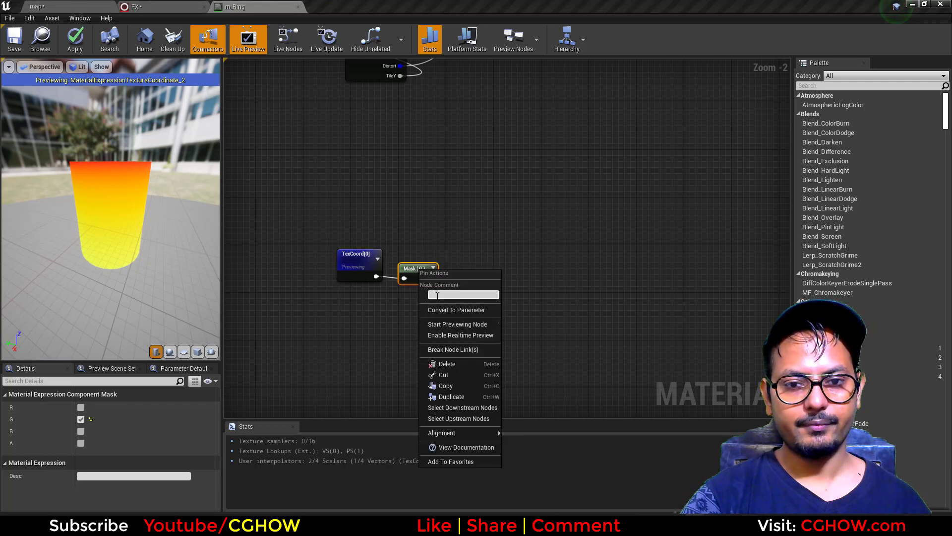
pyautogui.click(456, 324)
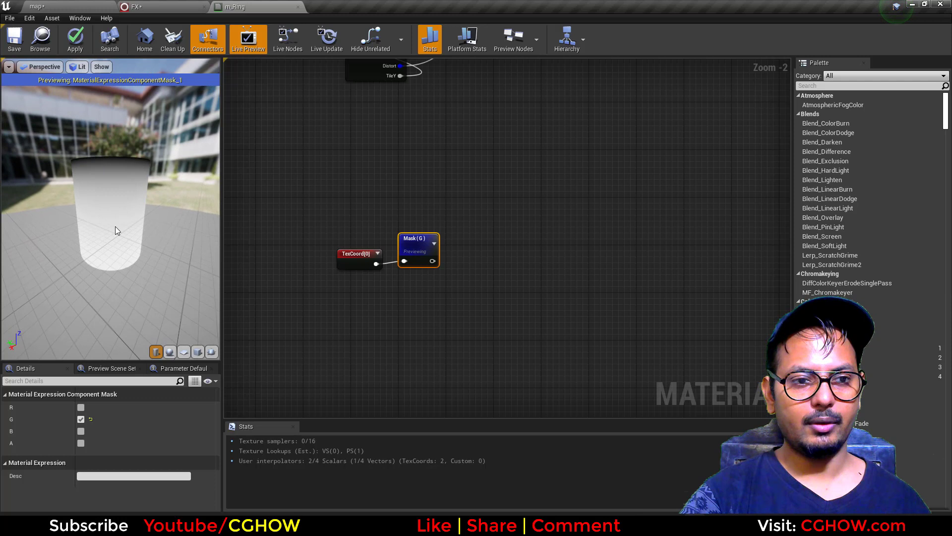
pyautogui.moveTo(117, 238)
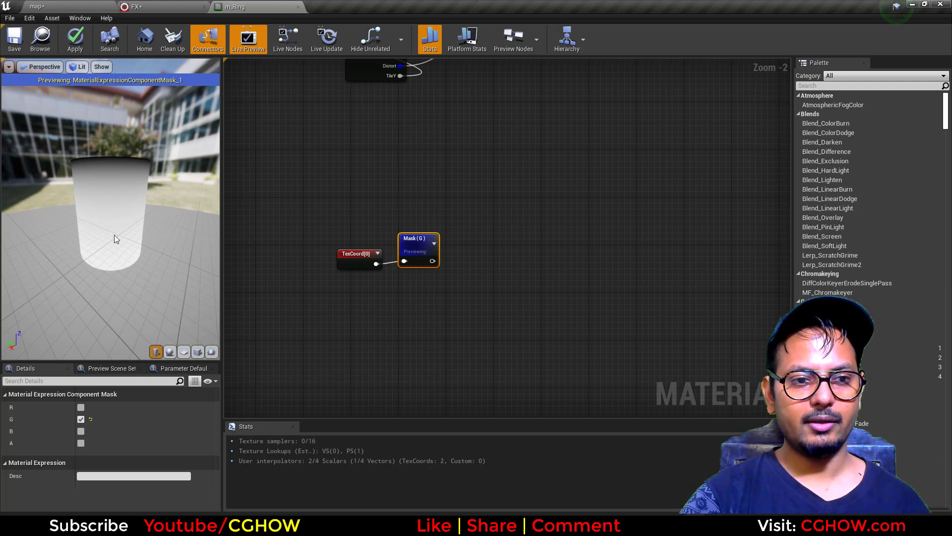
pyautogui.moveTo(463, 256)
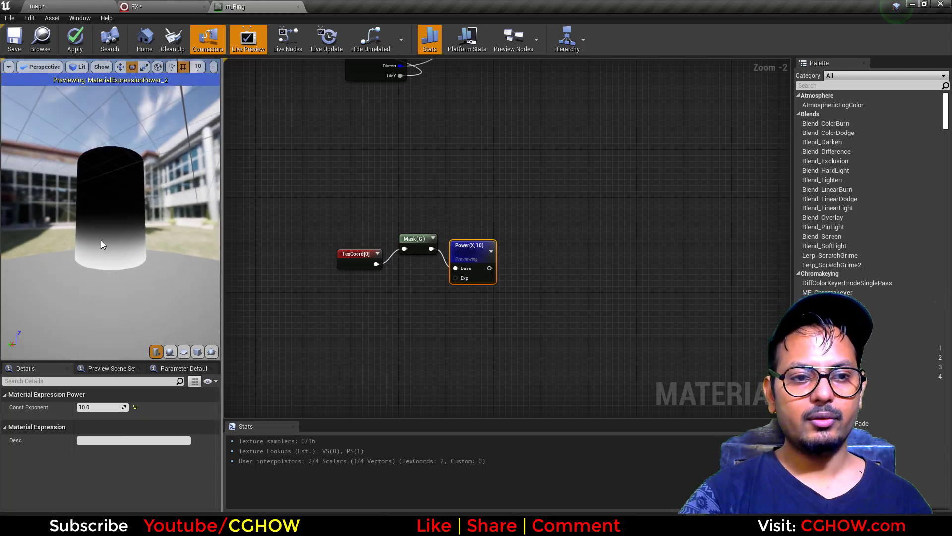
pyautogui.moveTo(321, 215)
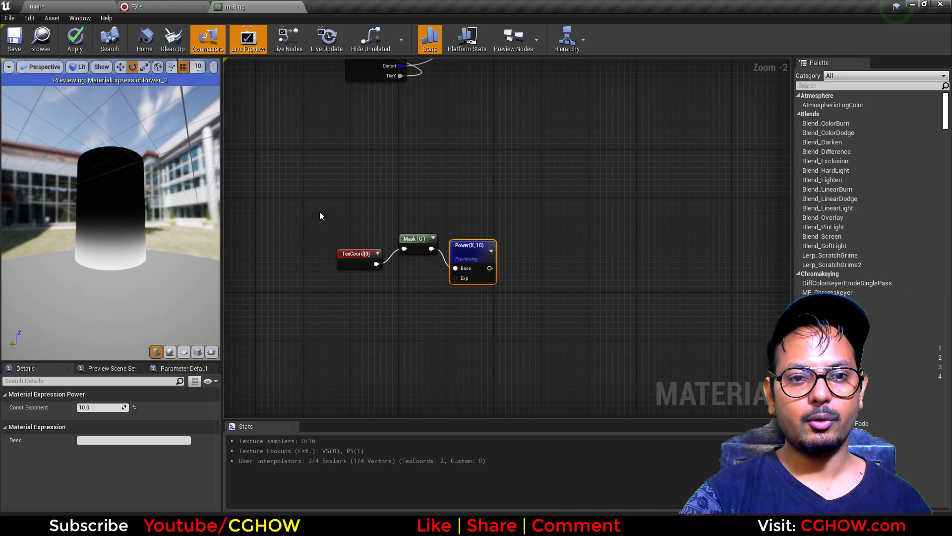
pyautogui.scroll(-3)
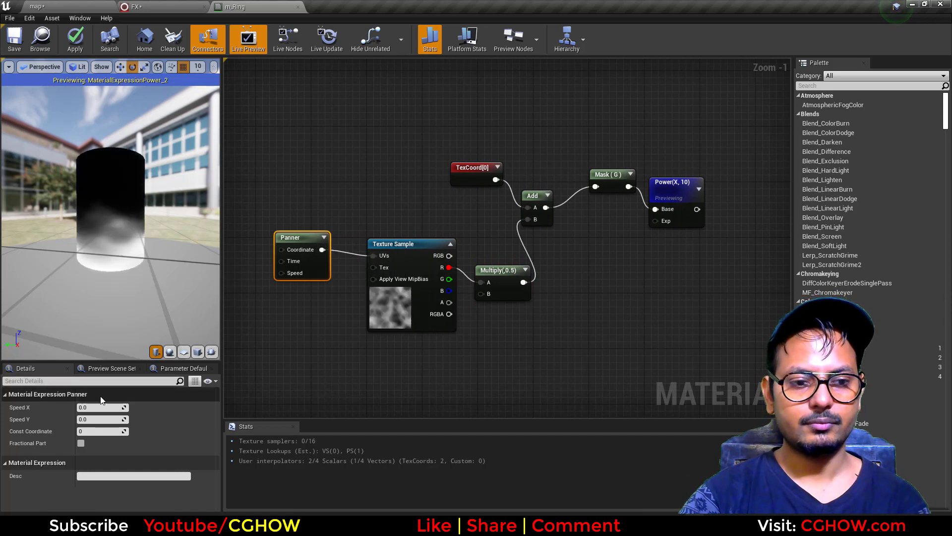
# - Set the noise distortion values 0.5, 3.0 and 0.1 and inspect the Panner-driven distortion nodes
pyautogui.write('0.5')
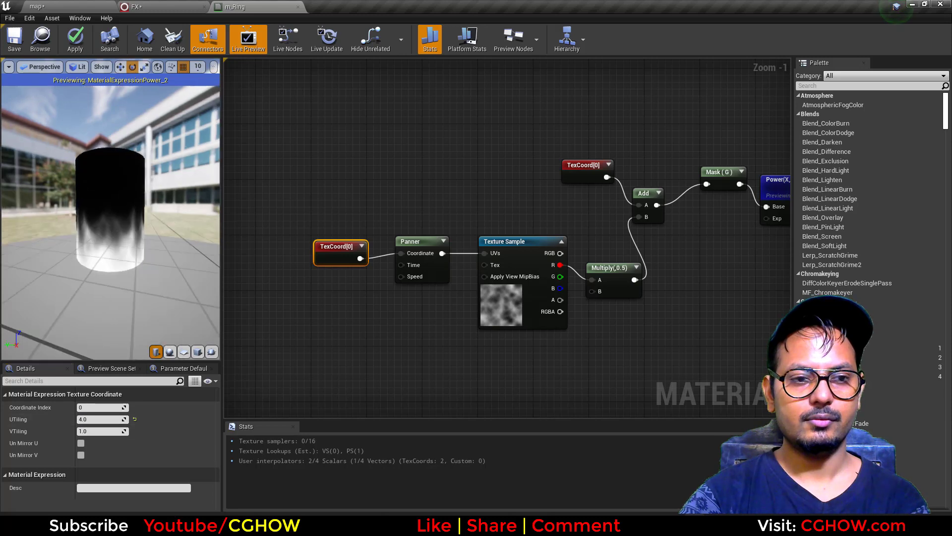
pyautogui.write('3.0')
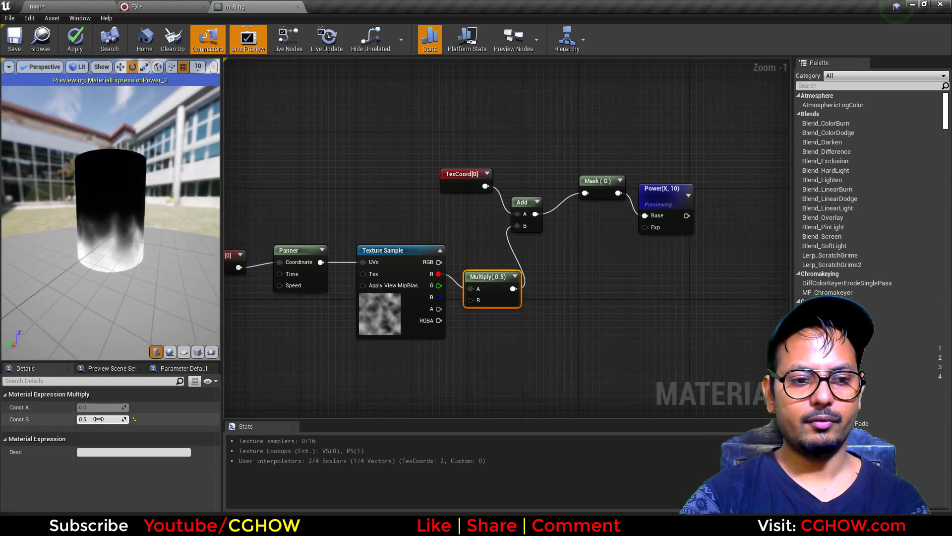
pyautogui.write('0.1')
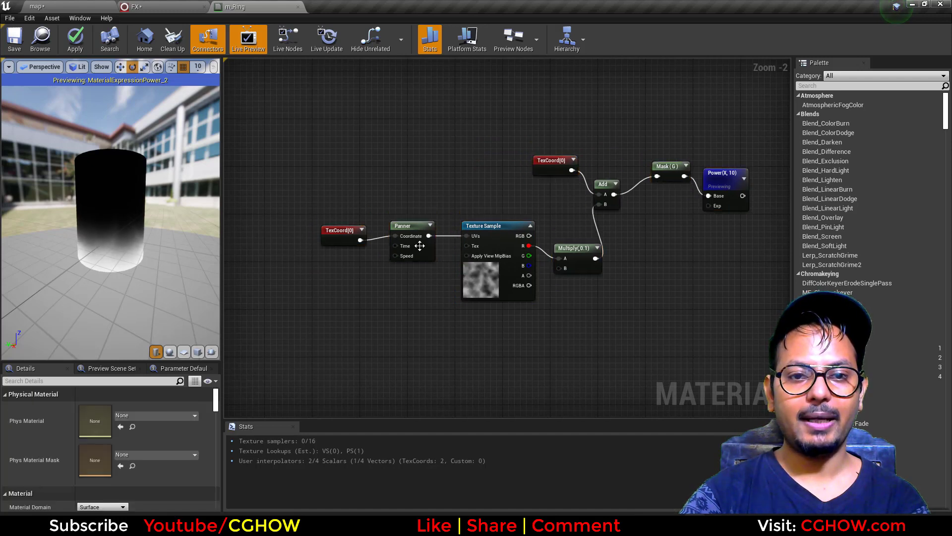
pyautogui.click(323, 225)
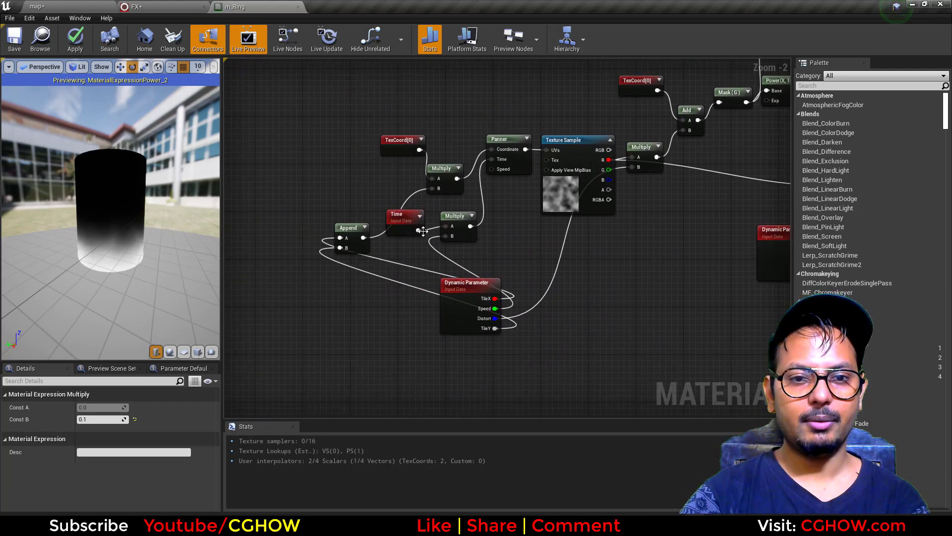
pyautogui.moveTo(425, 231); pyautogui.dragTo(422, 211)
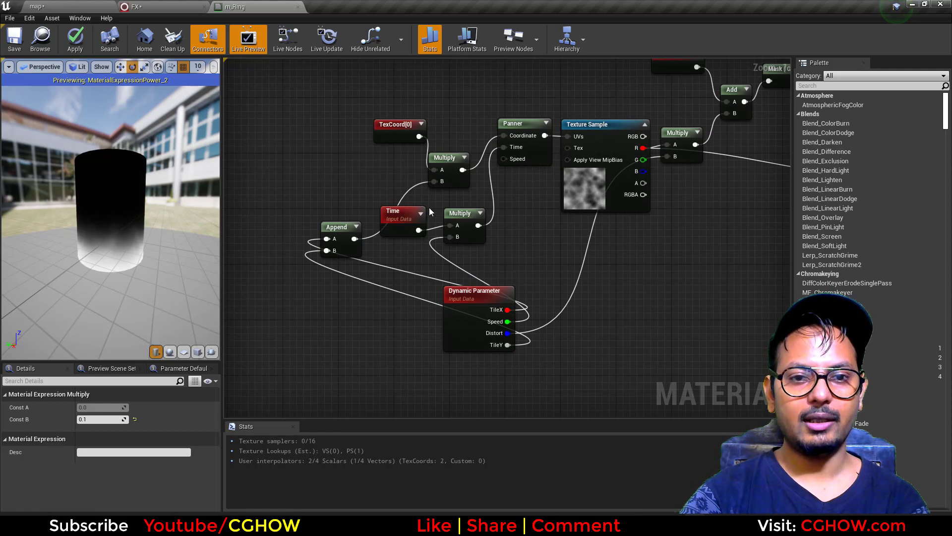
pyautogui.moveTo(558, 177)
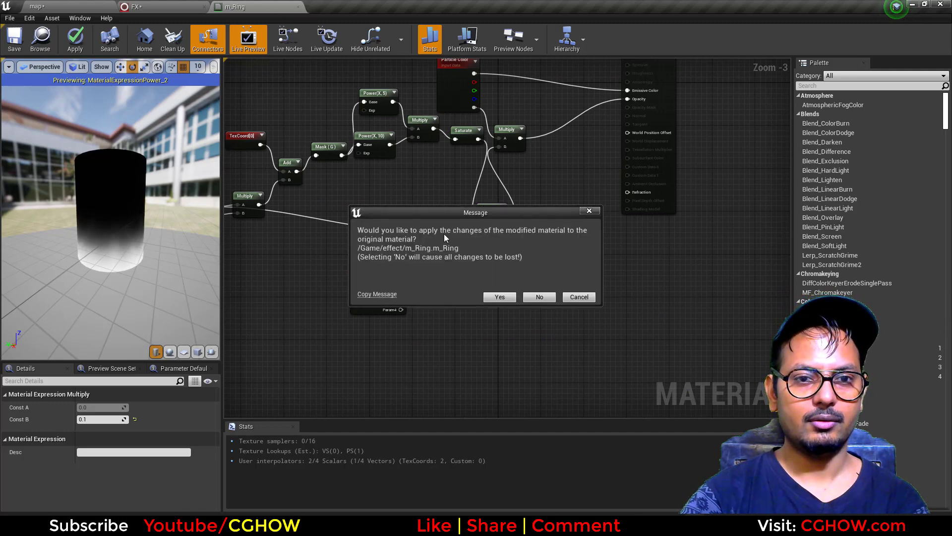
# - Apply the m_Ring changes and adjust the Ring emitter's maximum Distort to the 0.2–0.5 range
pyautogui.click(499, 296)
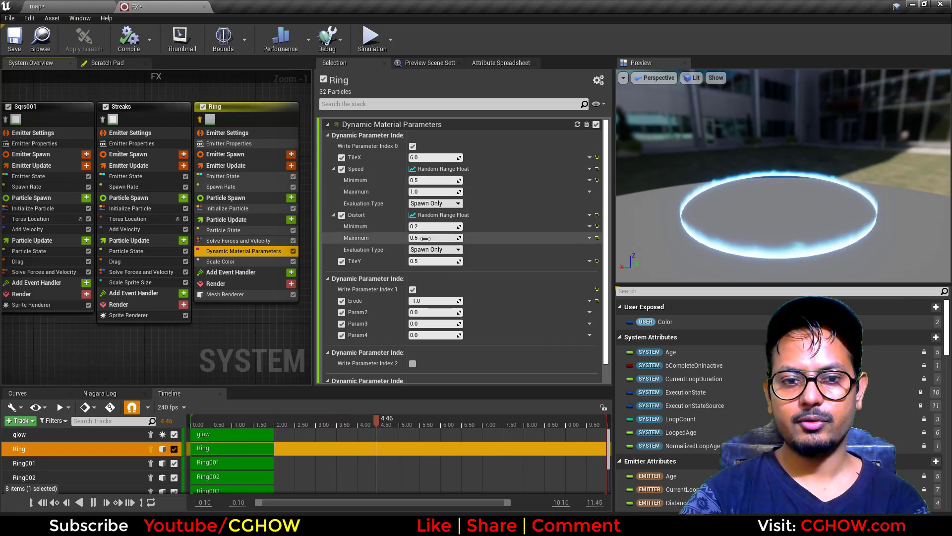
pyautogui.moveTo(386, 417); pyautogui.dragTo(470, 418)
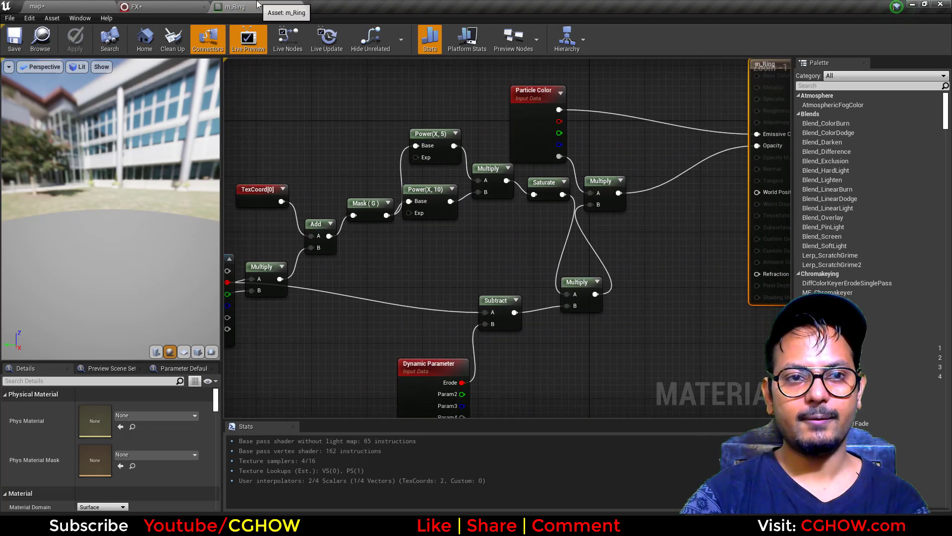
# - Return to the FX system and show the Ring emitter's Dynamic Material Parameters (Erode -1.0)
pyautogui.click(139, 7)
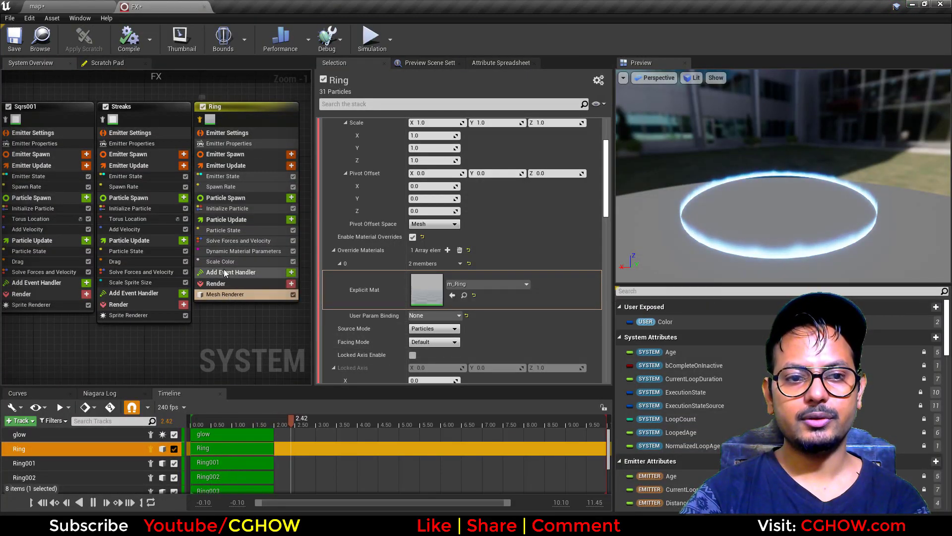
pyautogui.click(240, 251)
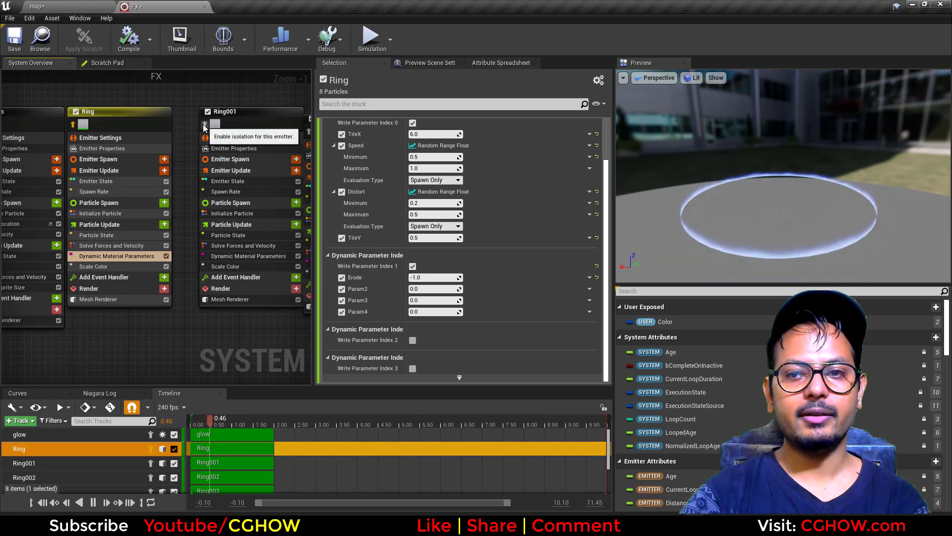
# - Give Ring002 a Mesh Scale Z of 20 with color ranges and an Erode value of 0.2
pyautogui.click(232, 214)
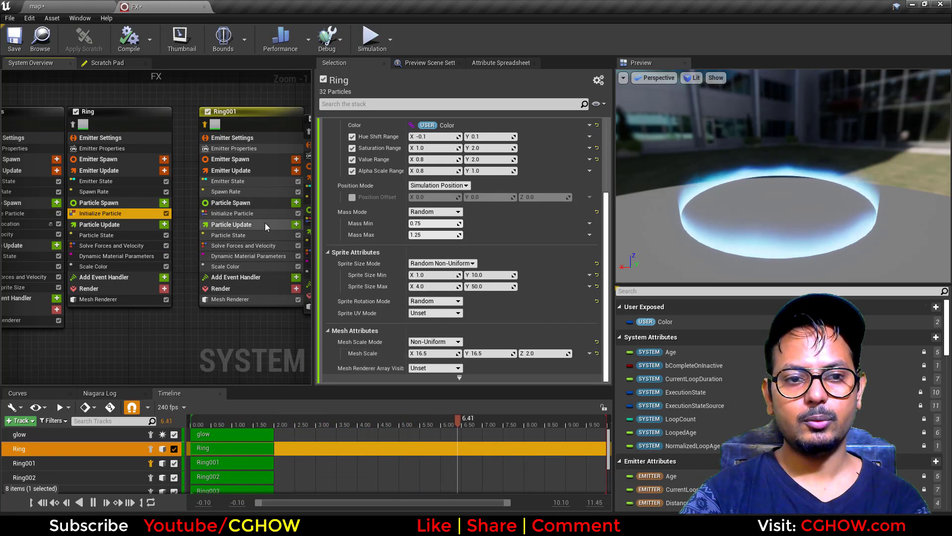
pyautogui.click(232, 213)
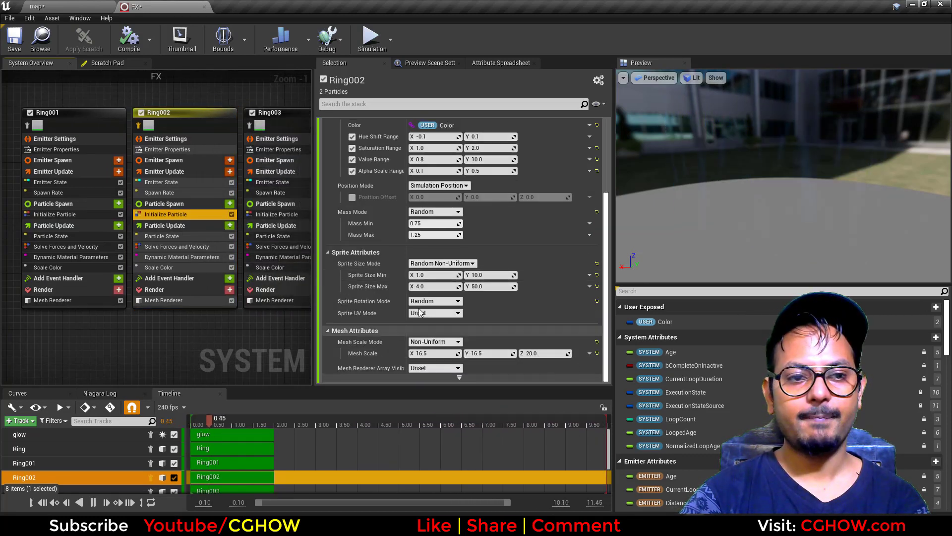
pyautogui.click(183, 256)
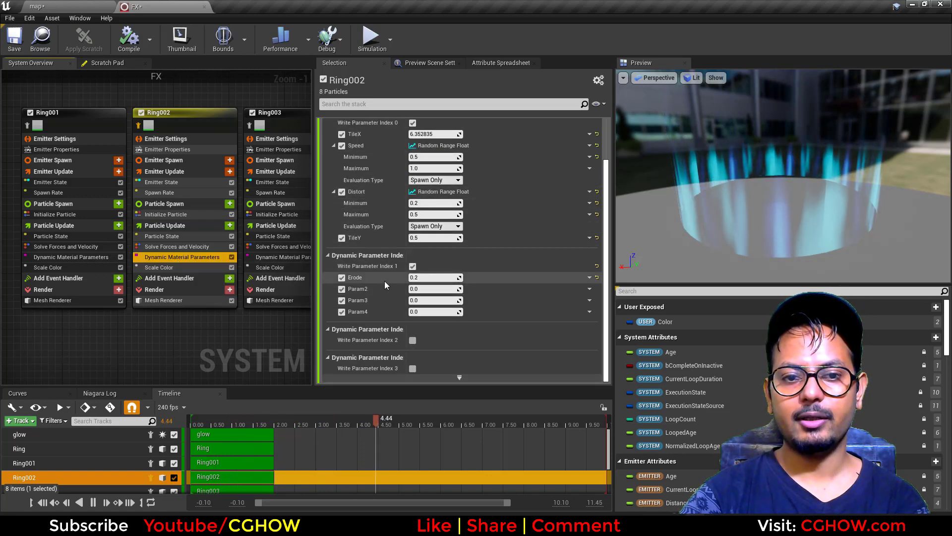
pyautogui.click(434, 278)
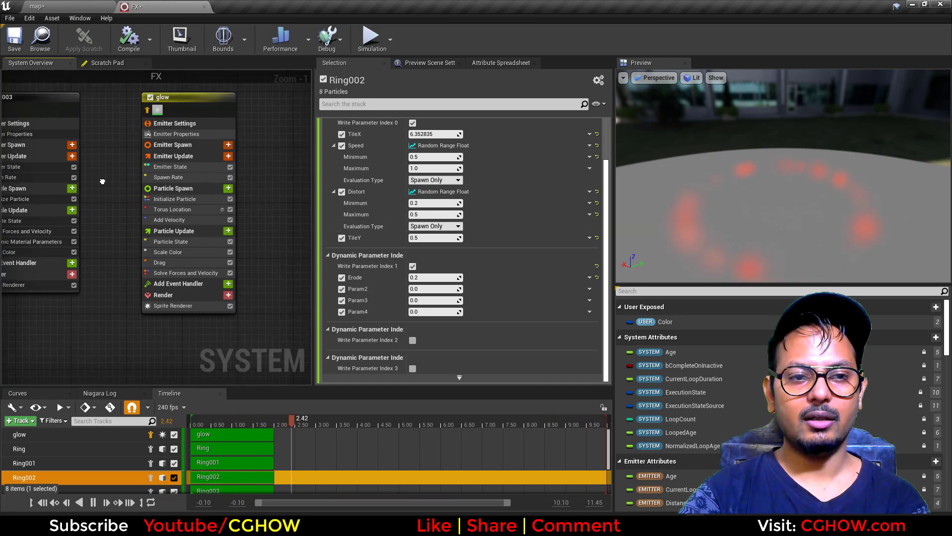
# - Review the glow emitter: spawn rate 50, upward velocity, m_radial1 sprite material, sprite size 50 to 100
pyautogui.click(168, 177)
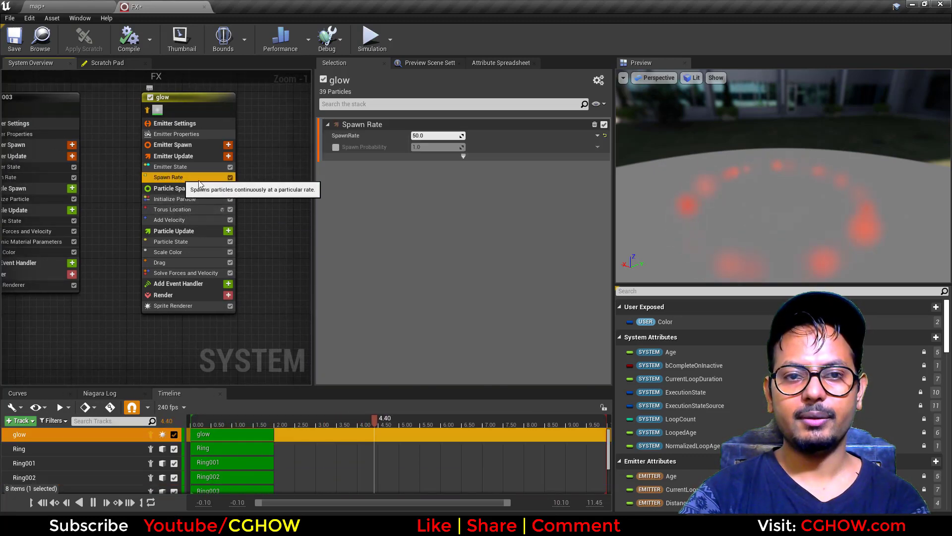
pyautogui.click(169, 219)
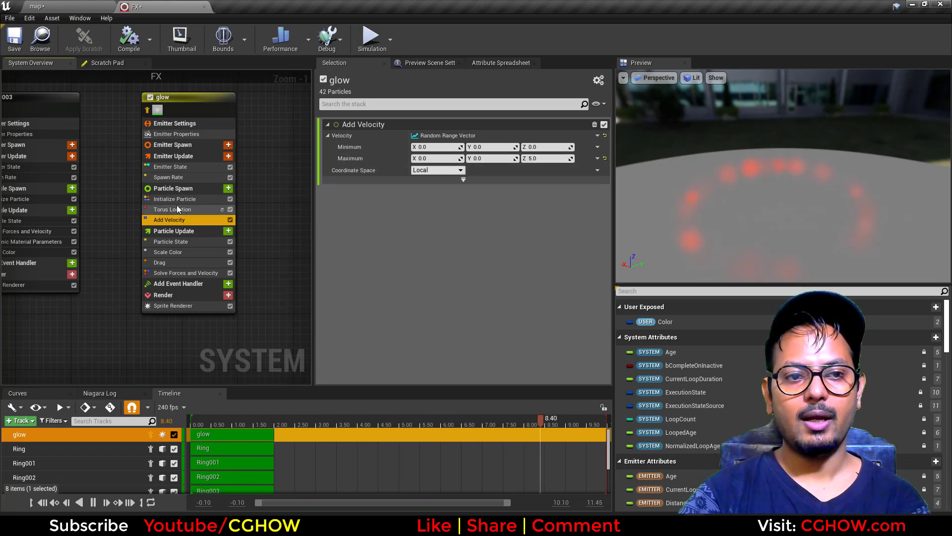
pyautogui.click(173, 305)
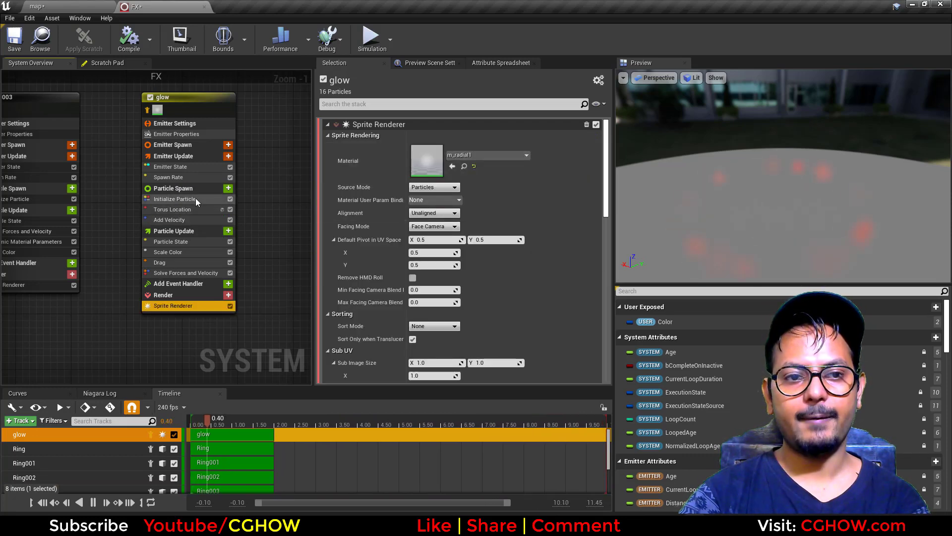
pyautogui.click(174, 198)
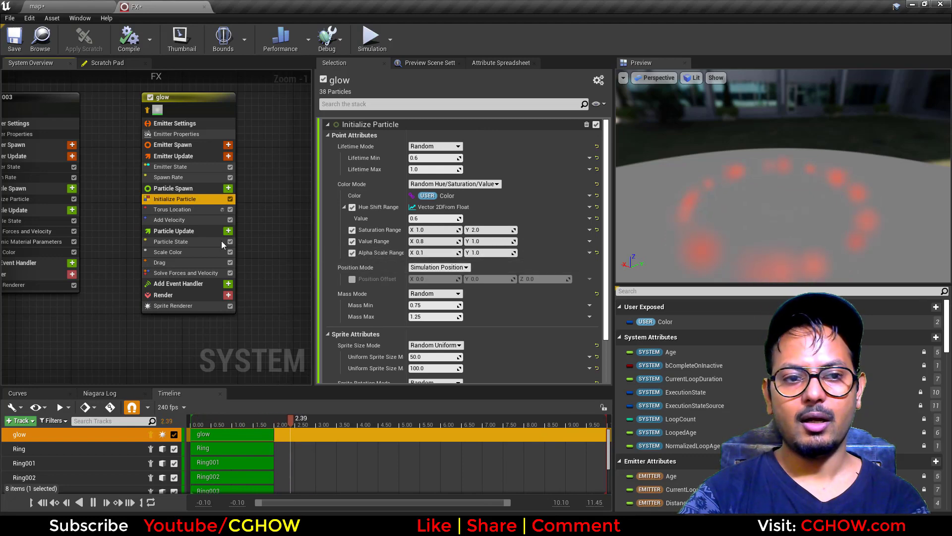
pyautogui.click(166, 251)
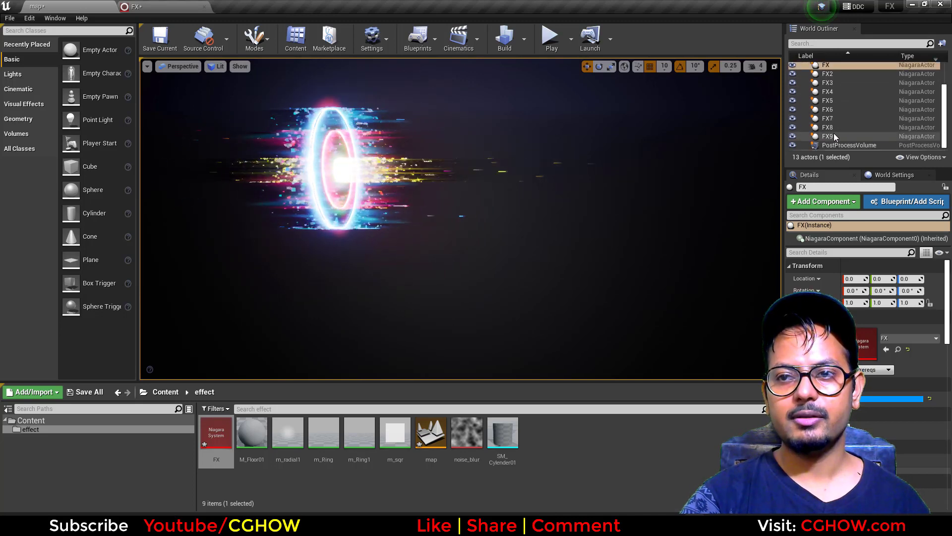
# - Select the FX7, FX8 and FX9 aura effect actors together in the World Outliner
pyautogui.click(826, 136)
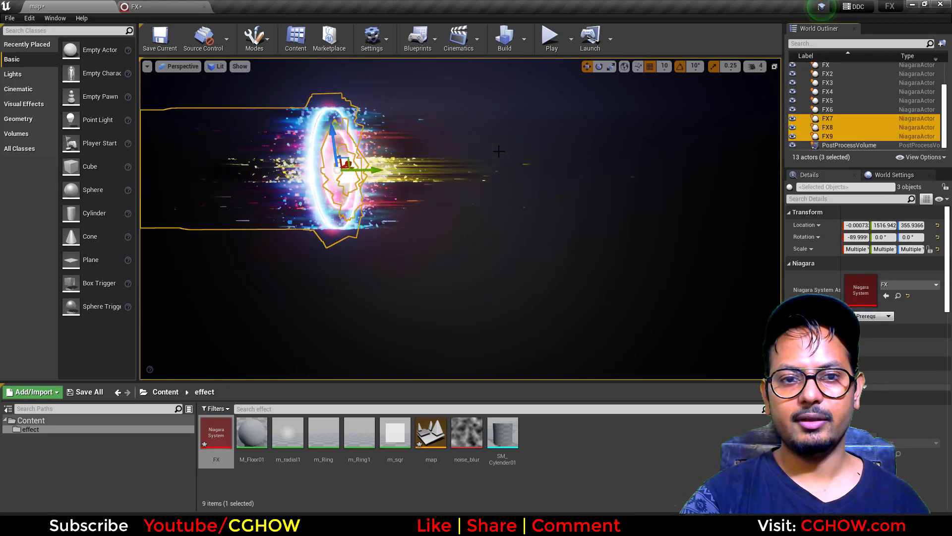